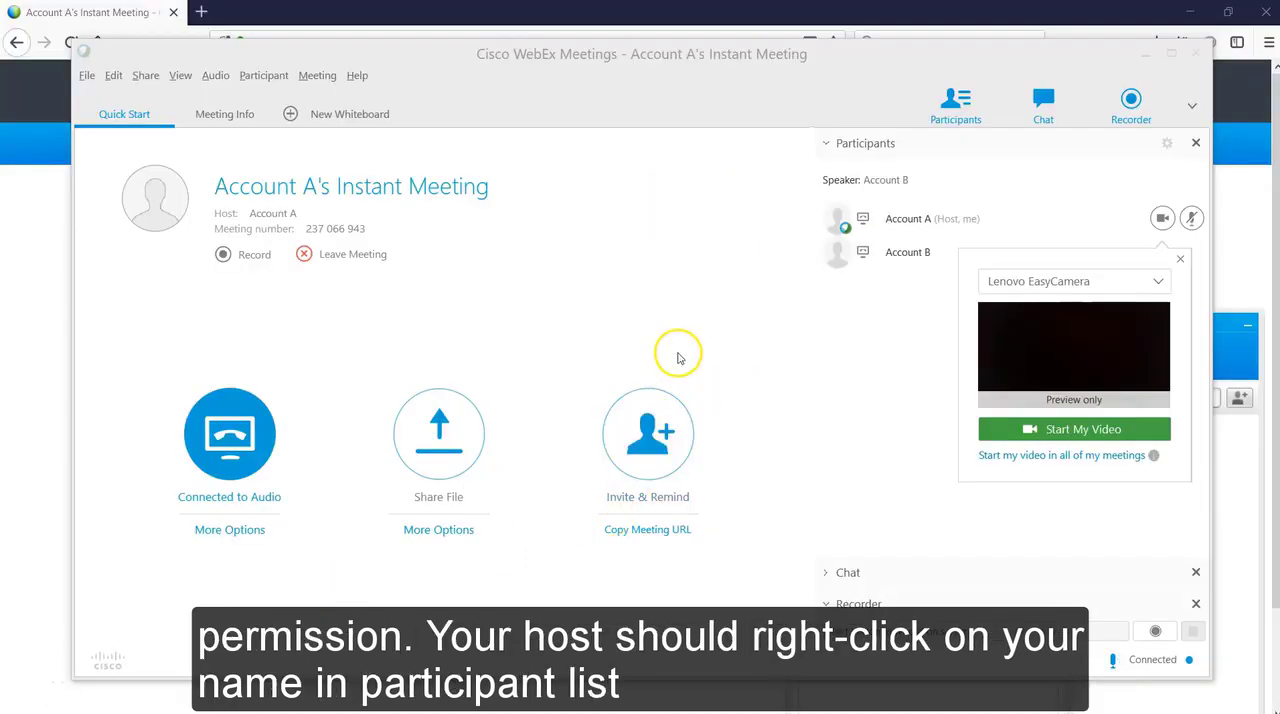
mouse_move(792, 304)
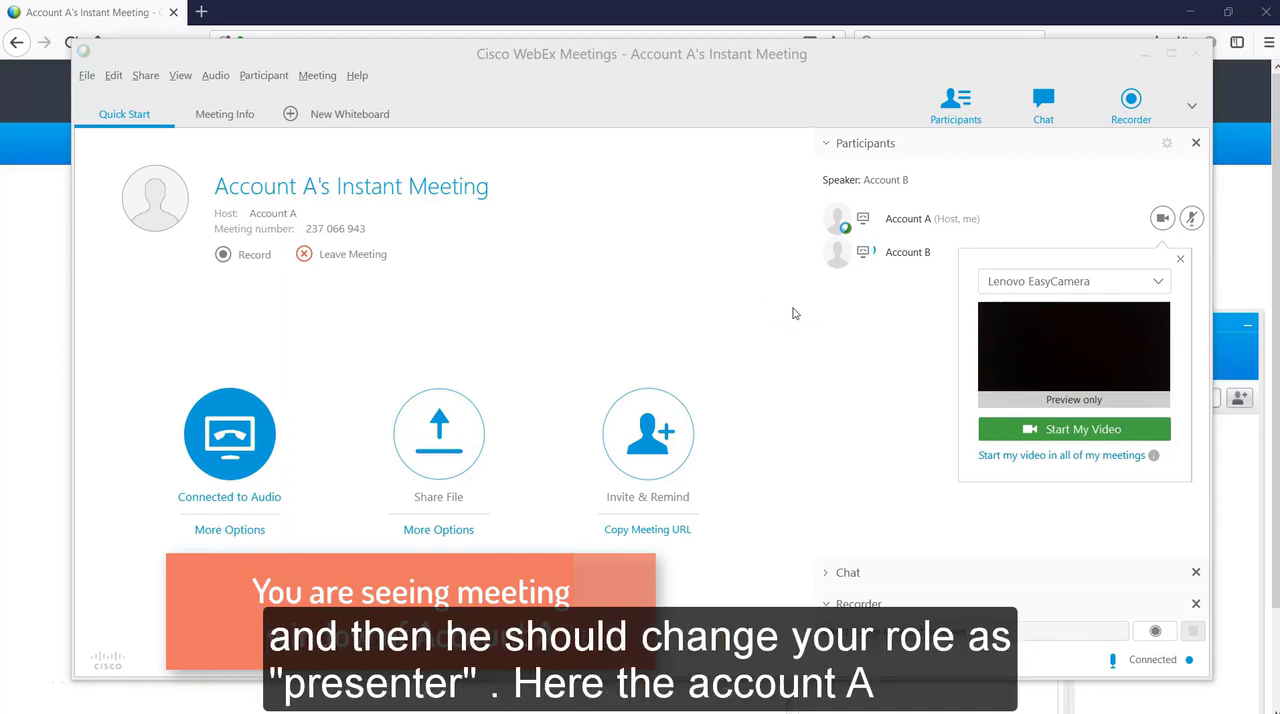
- Make Account B the presenter via Change Role To in the Participants list
right_click(908, 250)
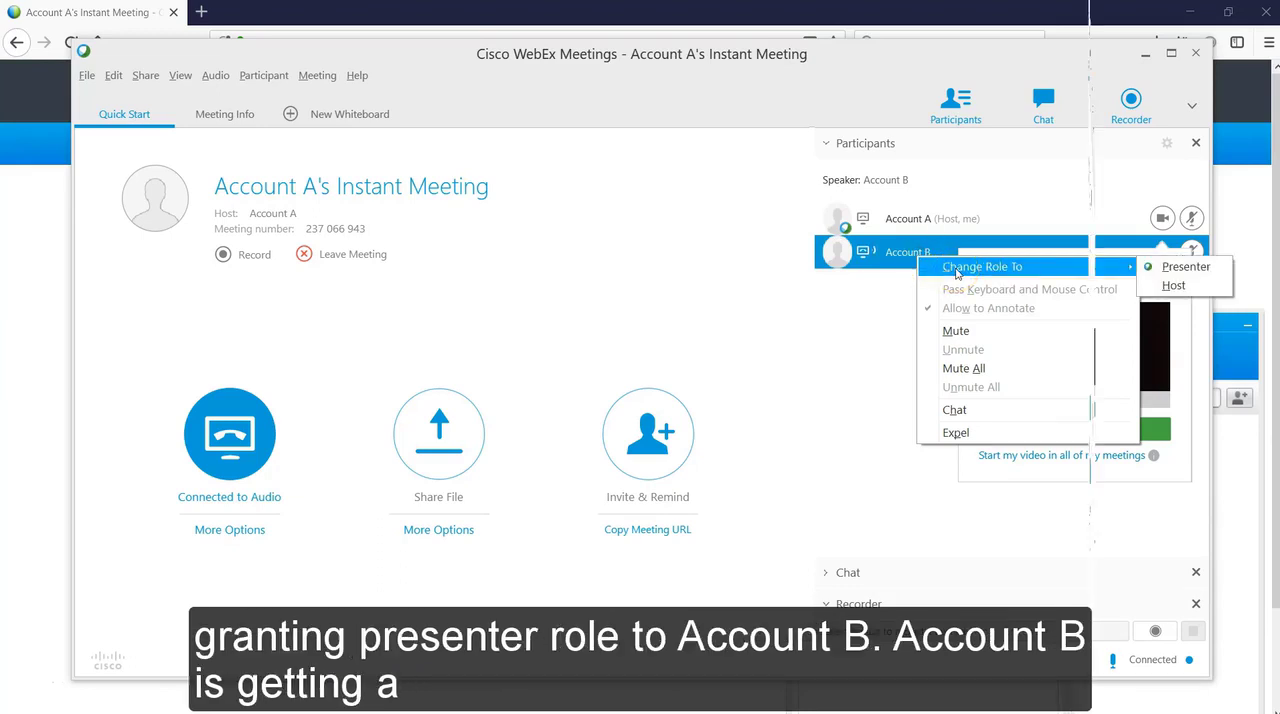
left_click(1184, 266)
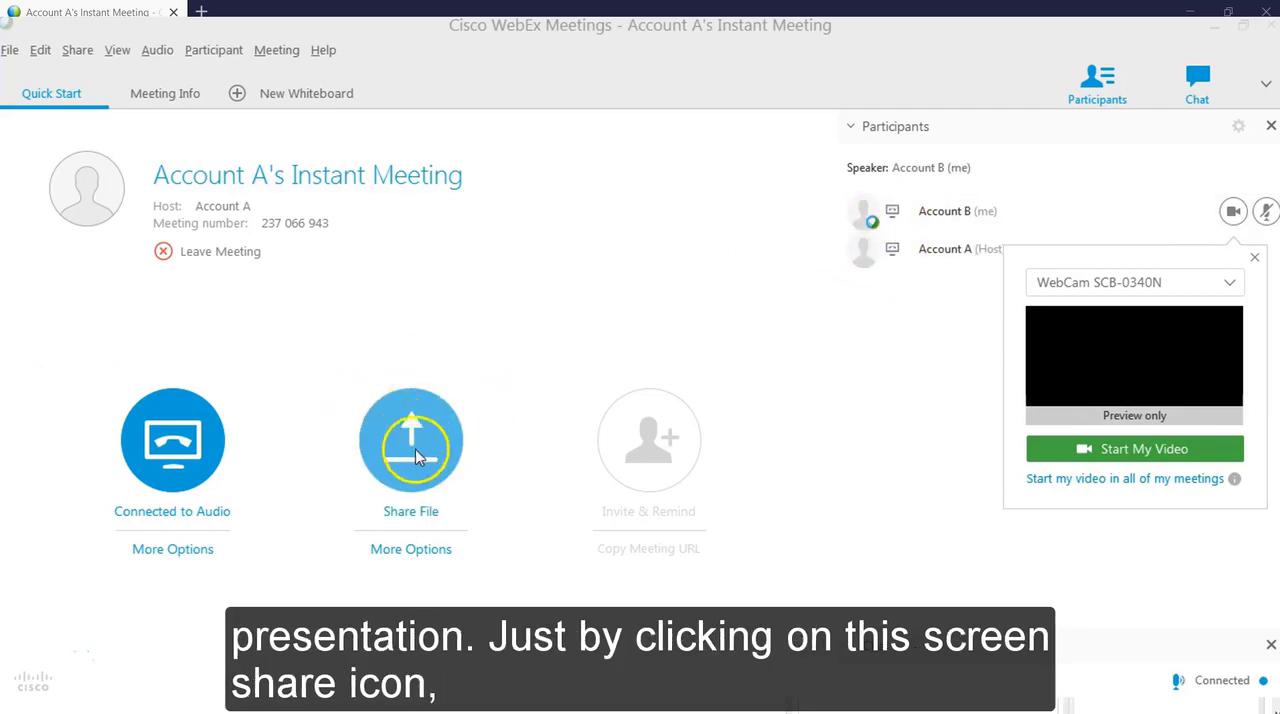
mouse_move(410, 440)
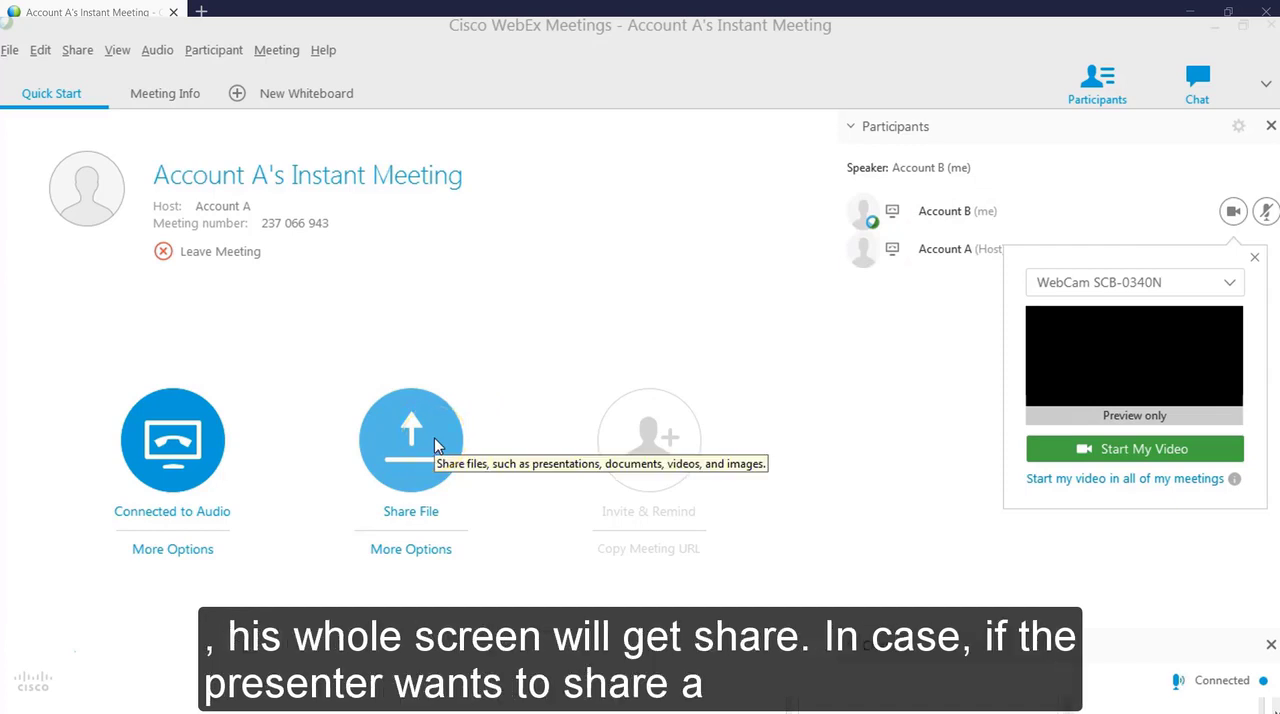
mouse_move(322, 592)
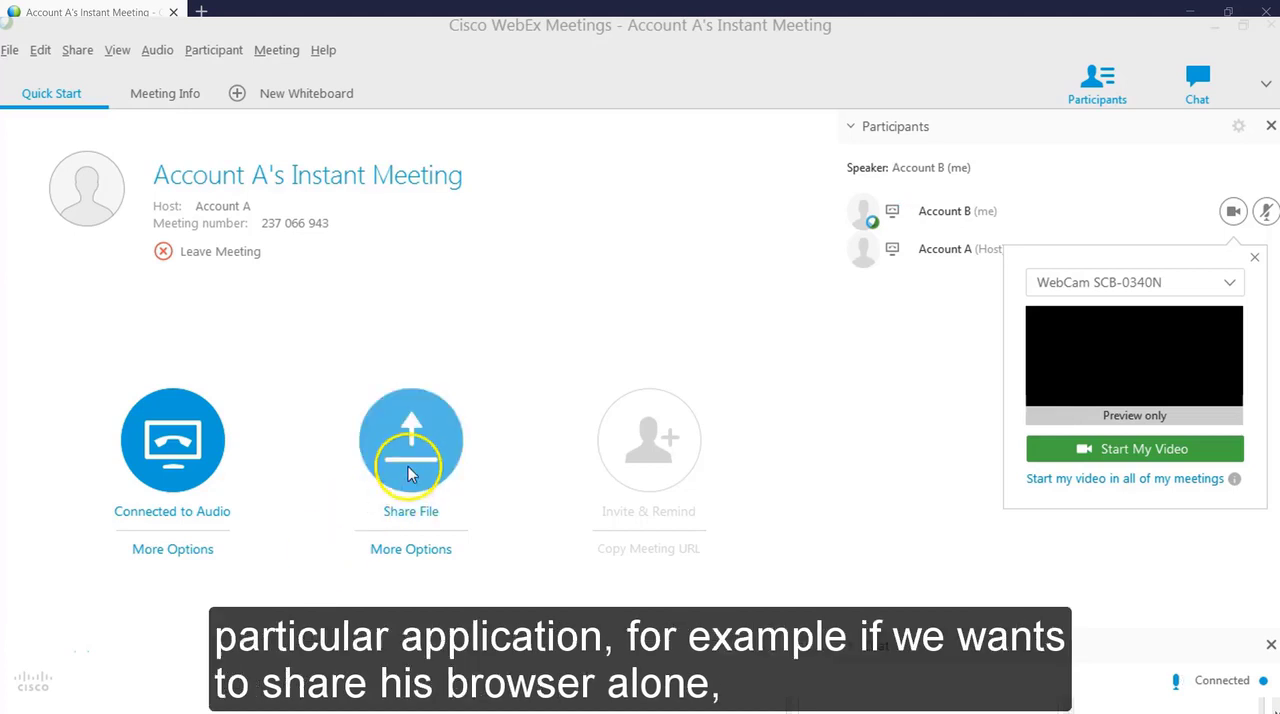
mouse_move(410, 460)
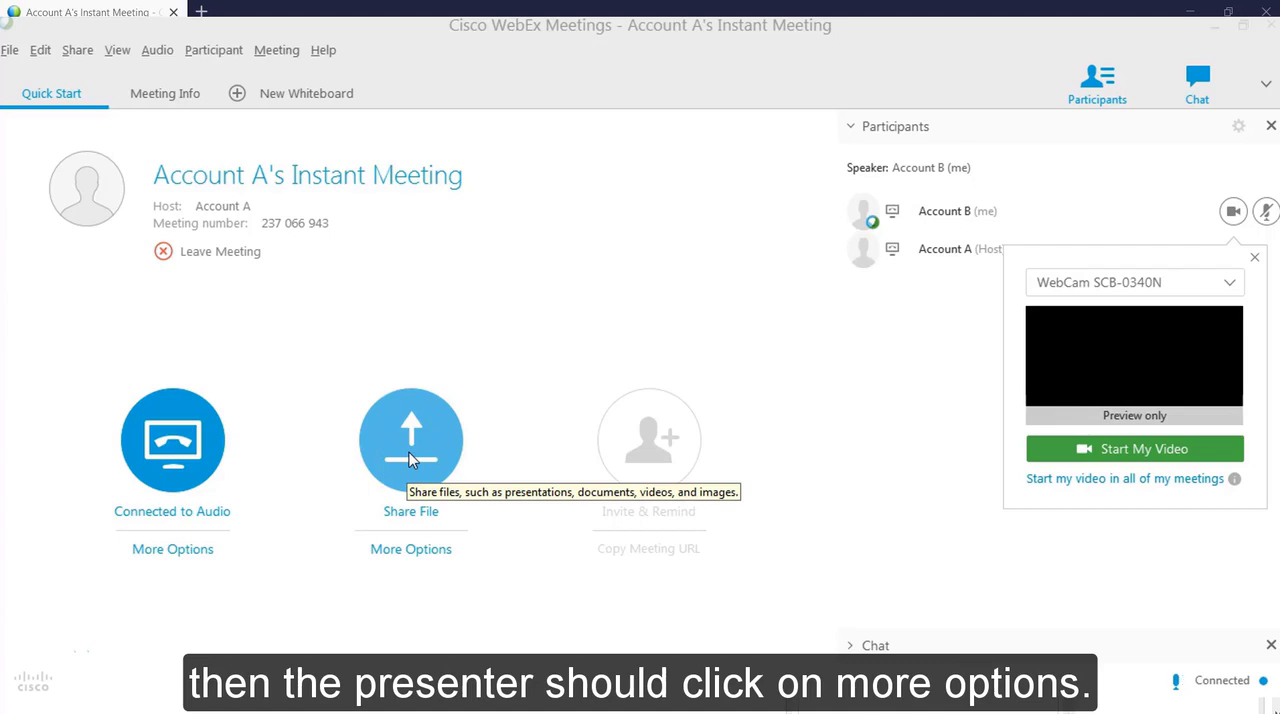
- Show the More Options sharing menu listing screen, file and application choices
left_click(410, 548)
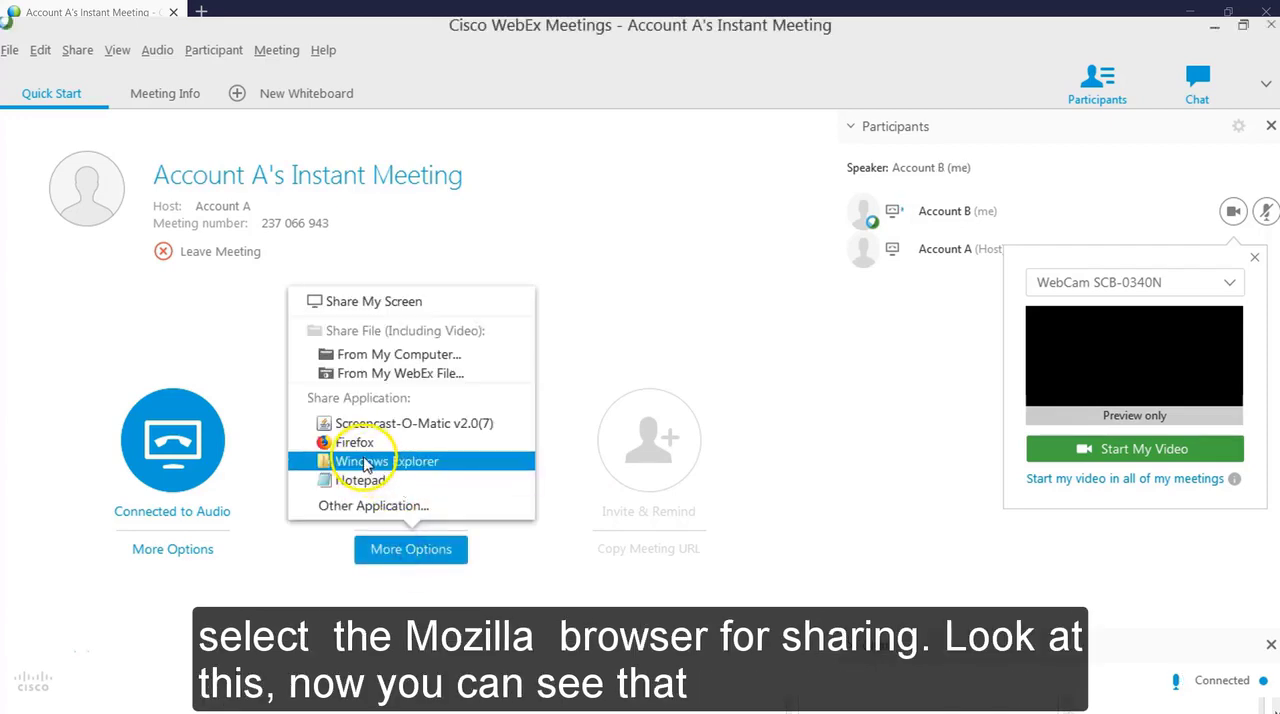
mouse_move(372, 506)
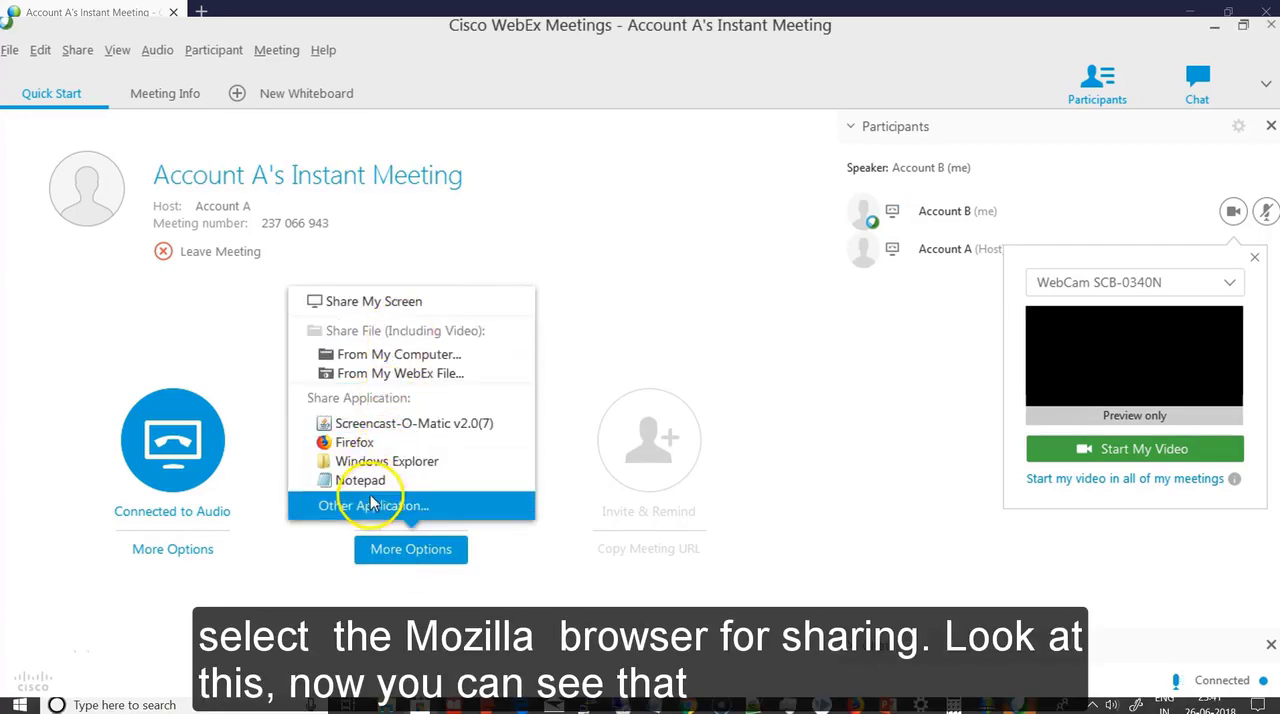
- Share only the Firefox application with the meeting
left_click(352, 442)
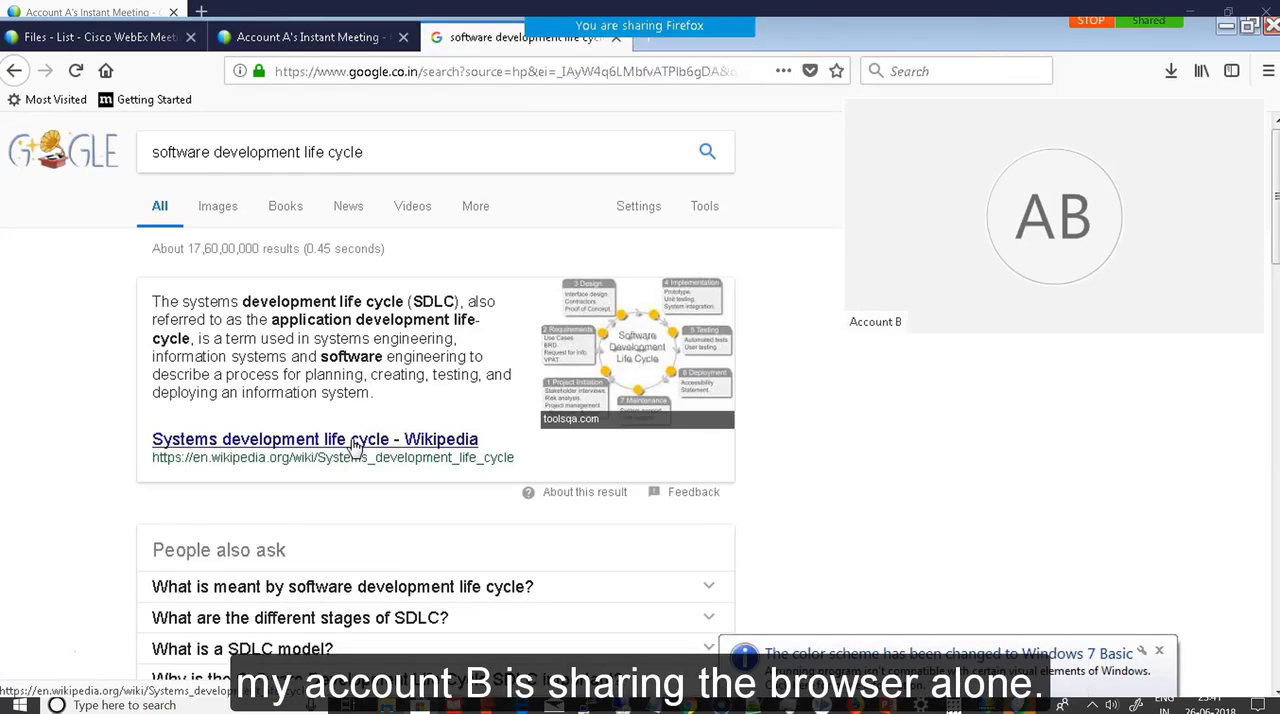
mouse_move(640, 10)
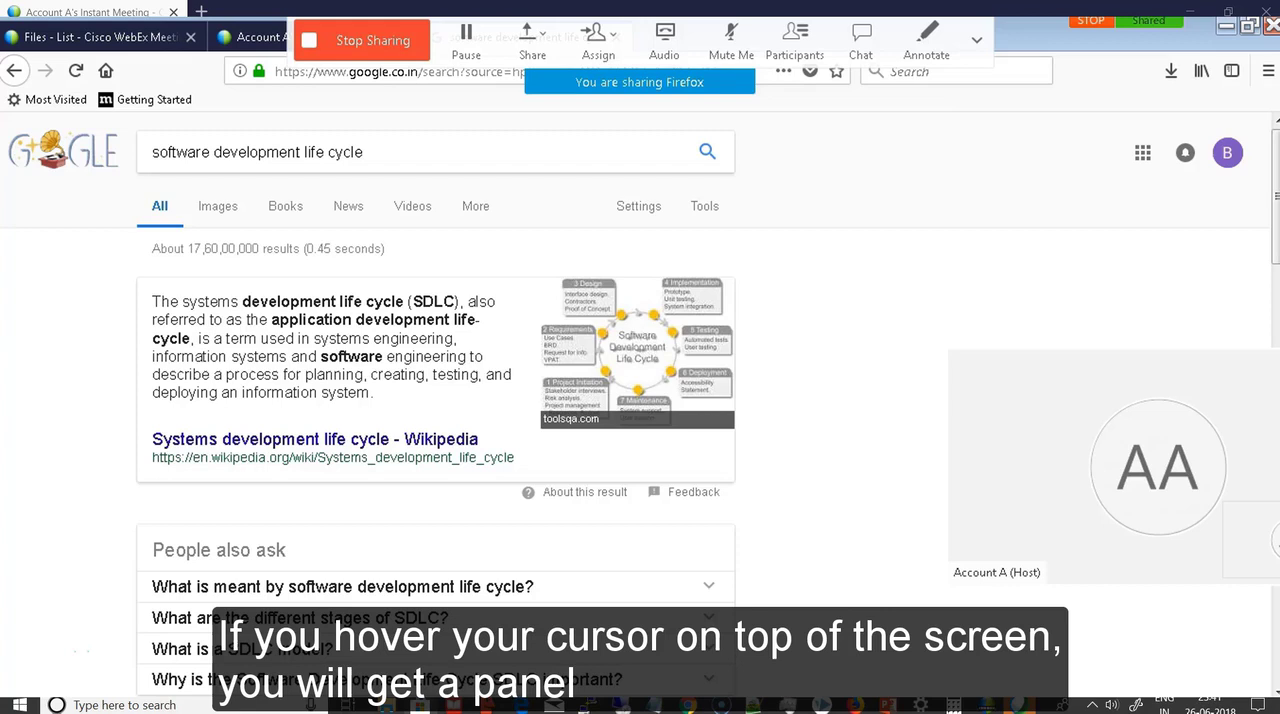
mouse_move(862, 36)
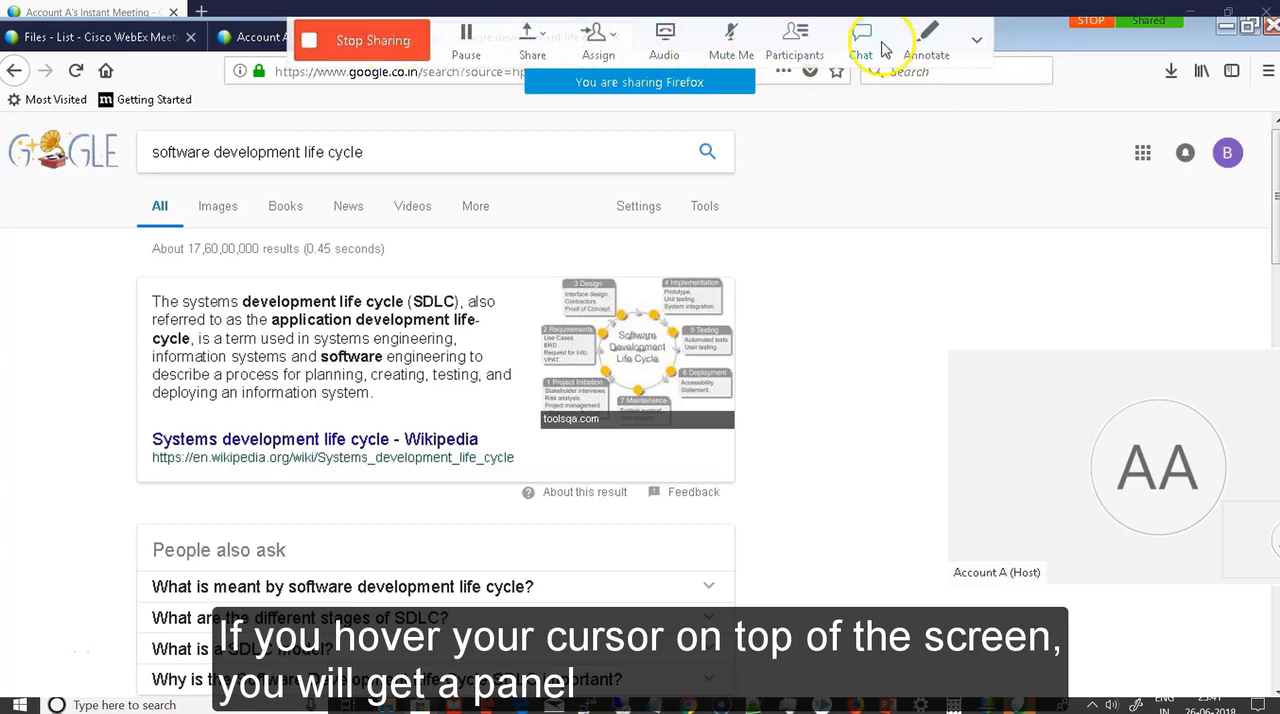
mouse_move(372, 40)
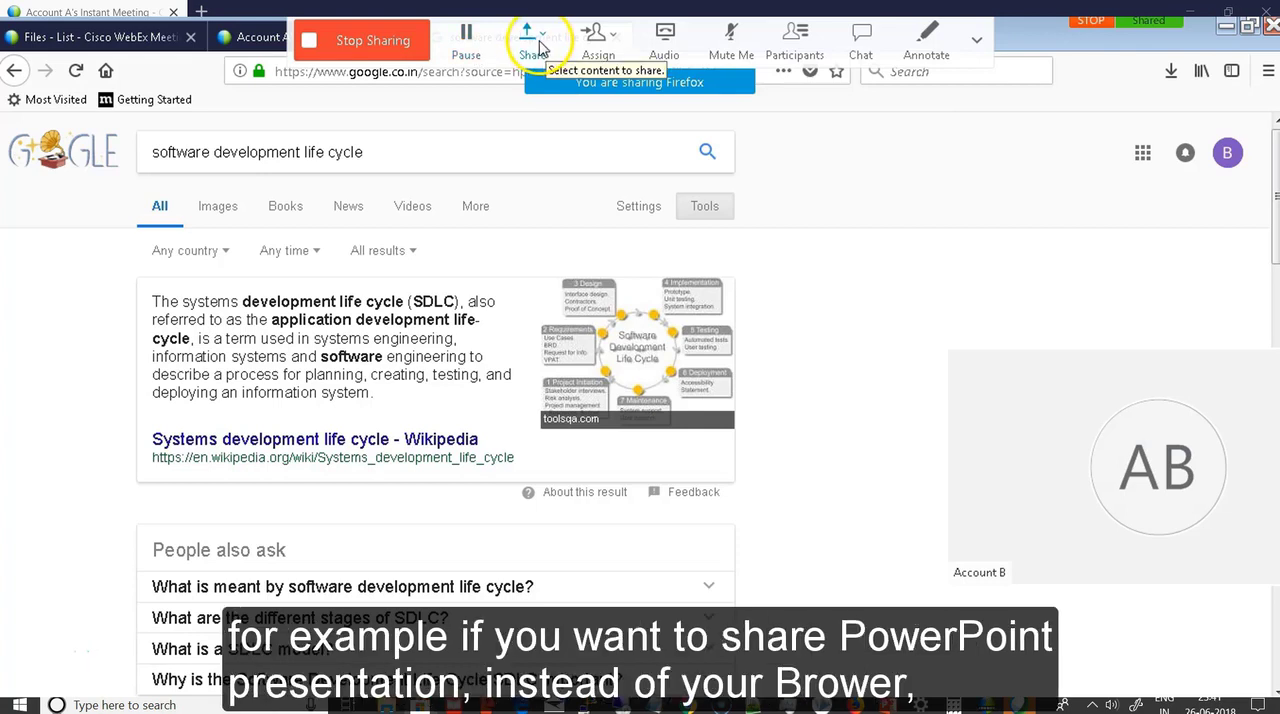
left_click(532, 40)
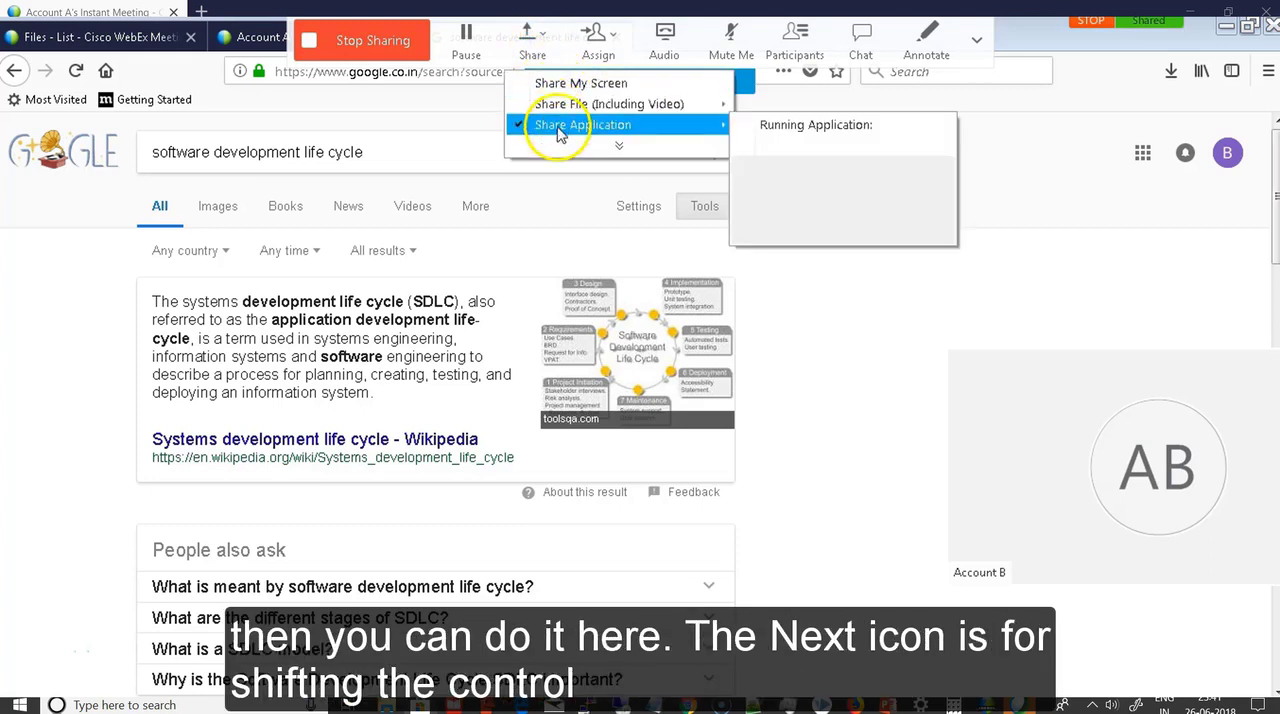
left_click(584, 124)
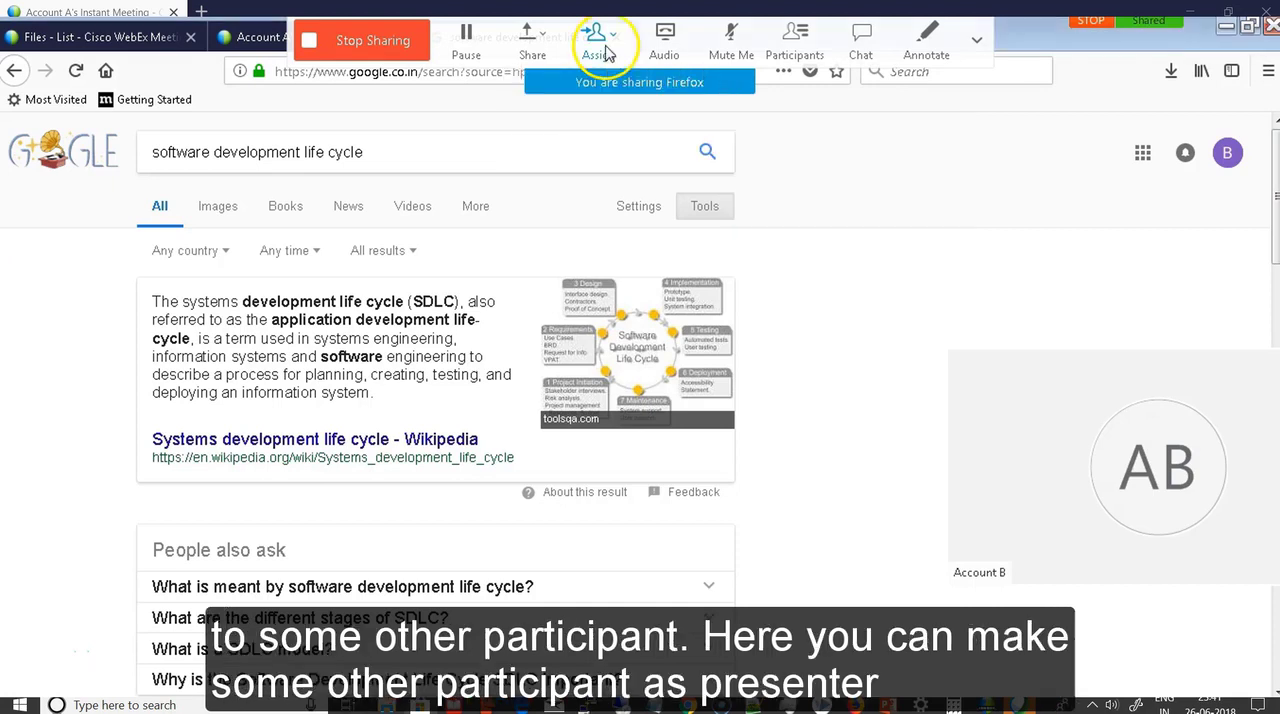
left_click(598, 36)
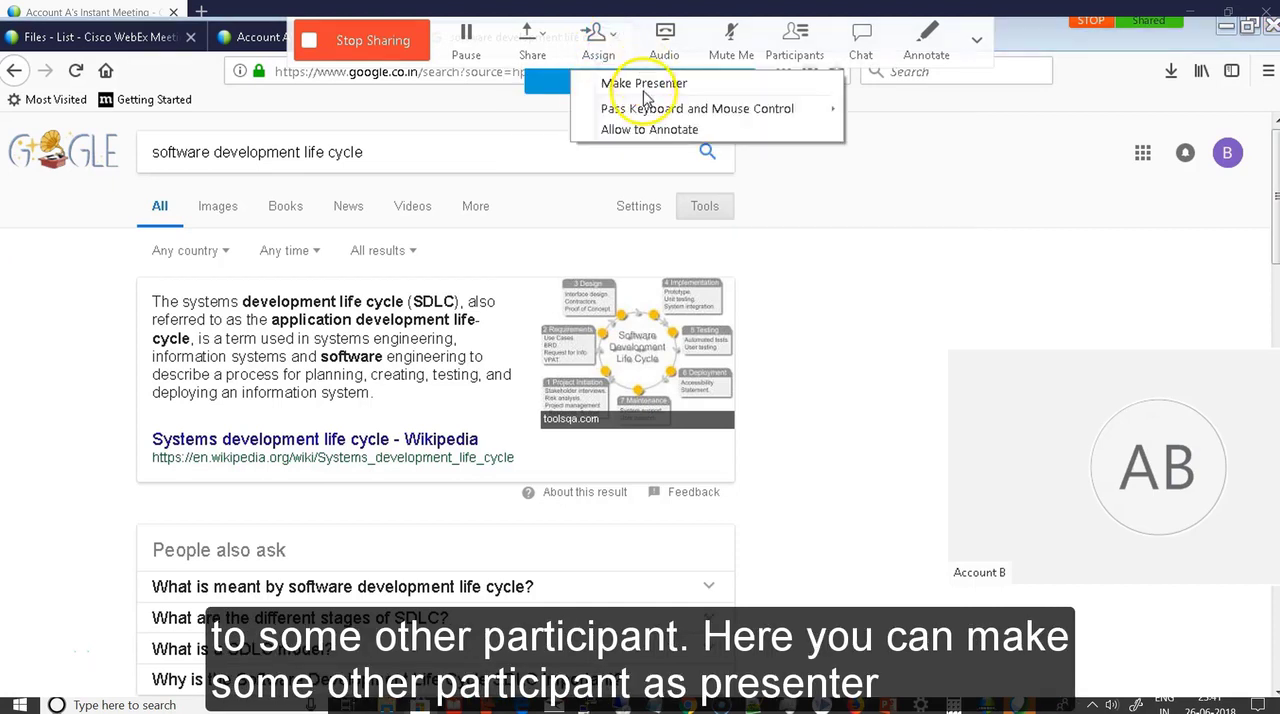
mouse_move(644, 84)
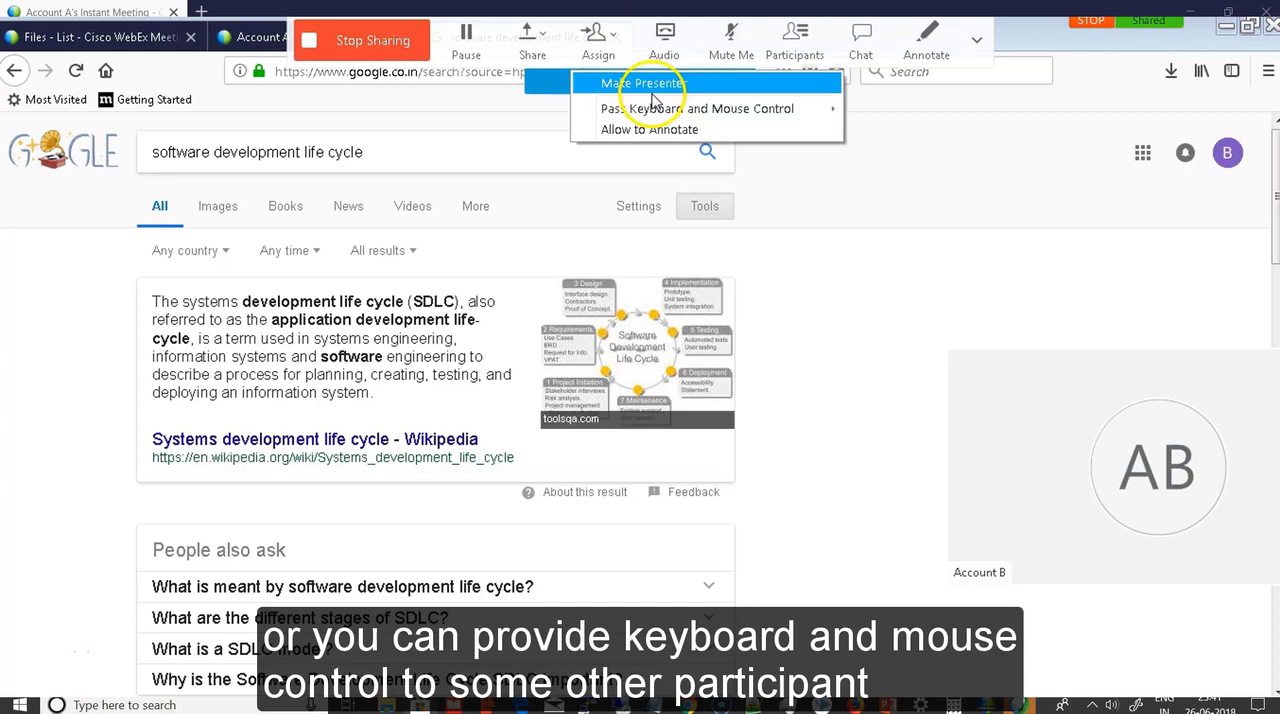
mouse_move(696, 108)
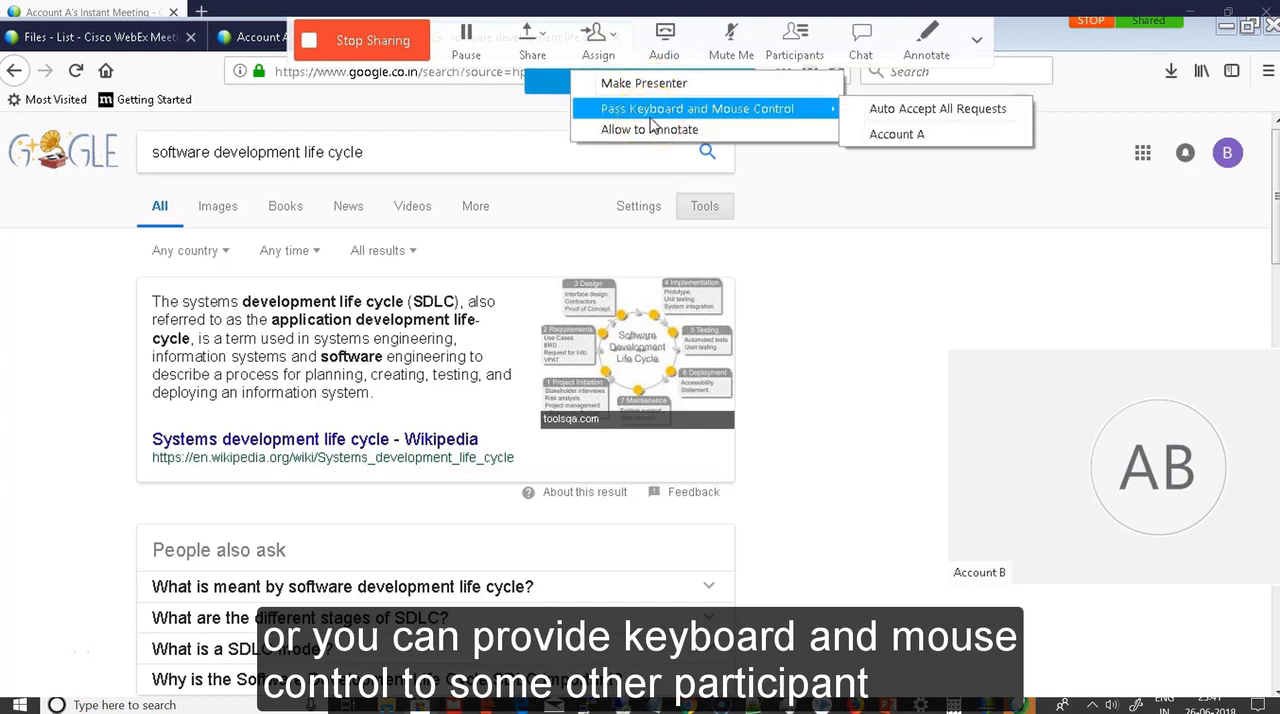
mouse_move(648, 128)
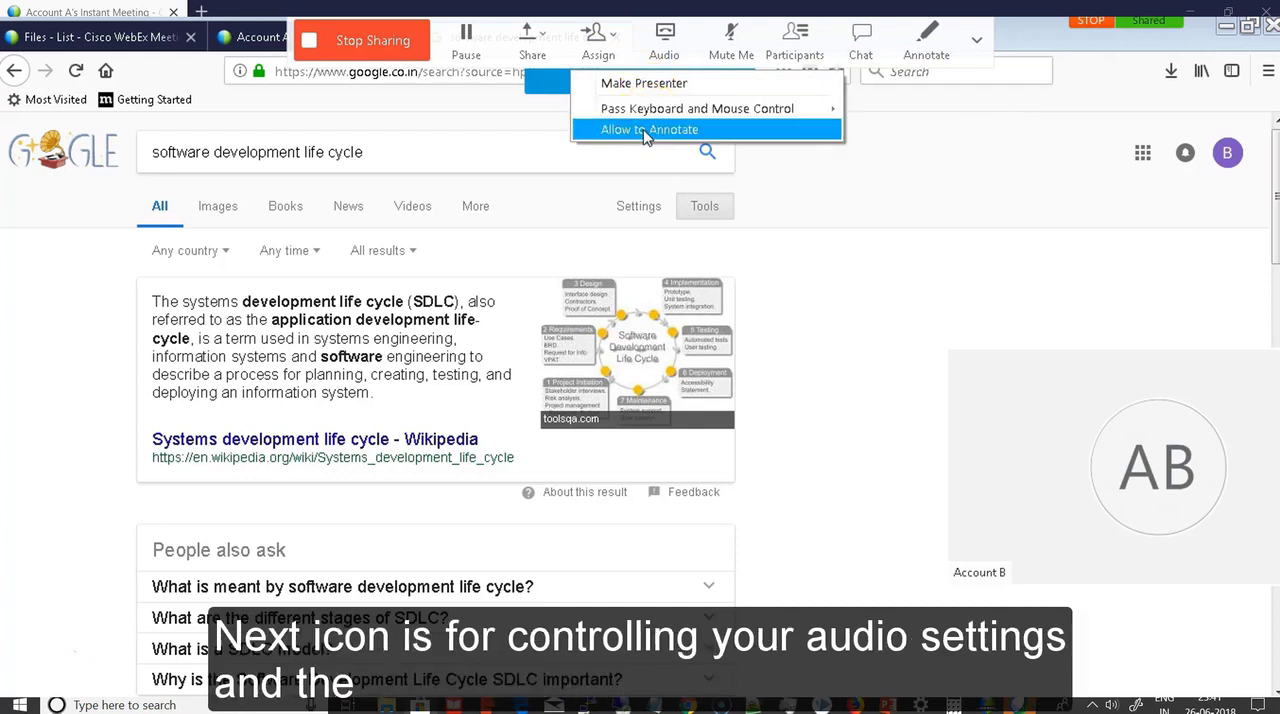
left_click(664, 36)
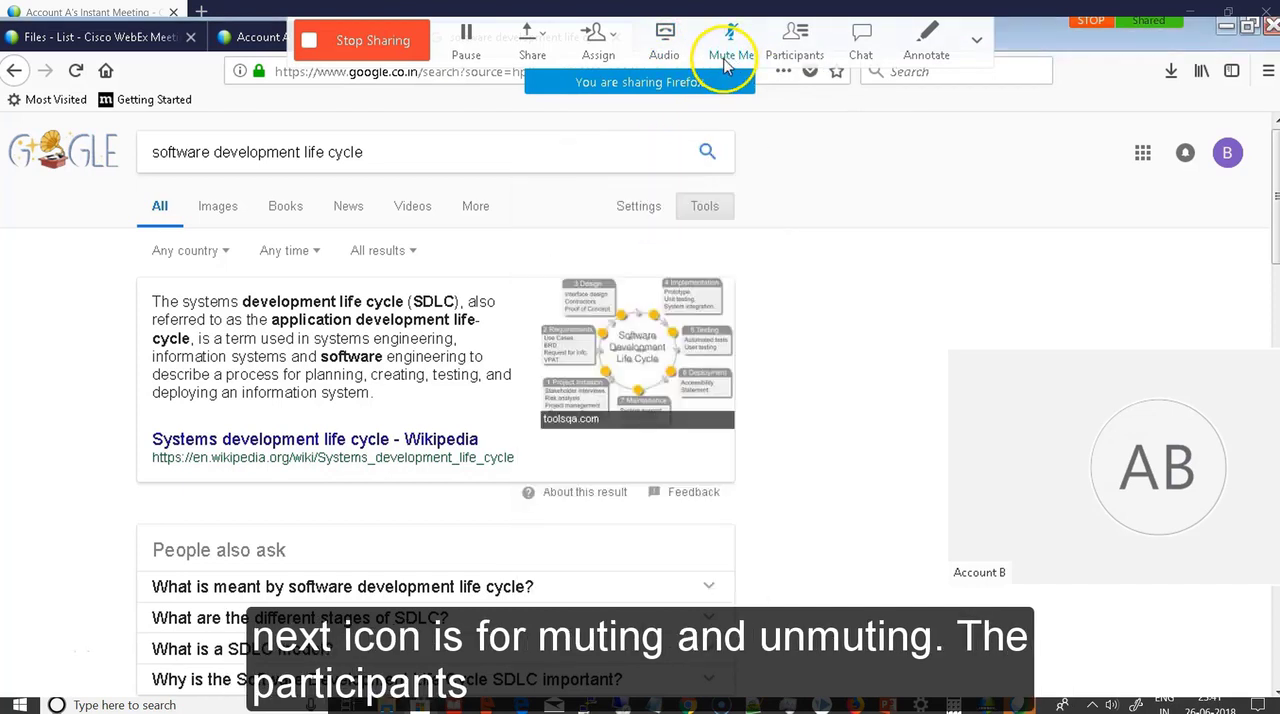
- Mute own audio, show Participants and Chat panels, and send 'h' to Account A
left_click(796, 36)
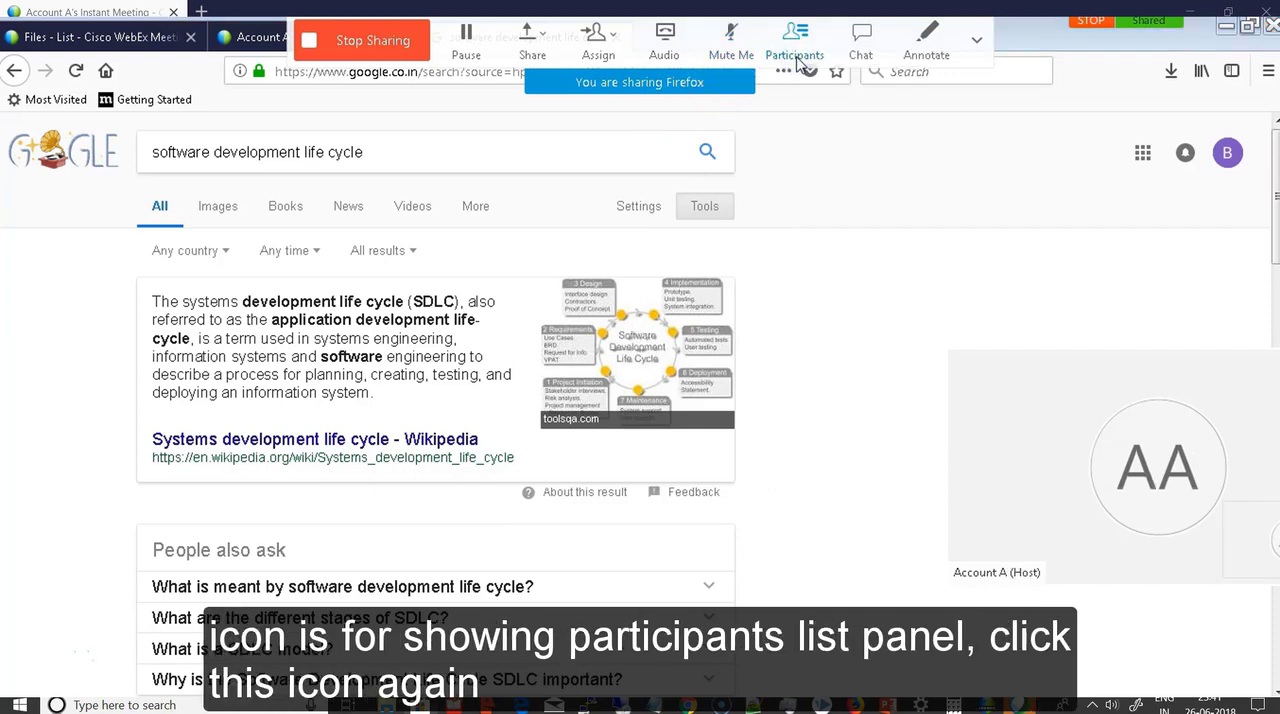
left_click(796, 36)
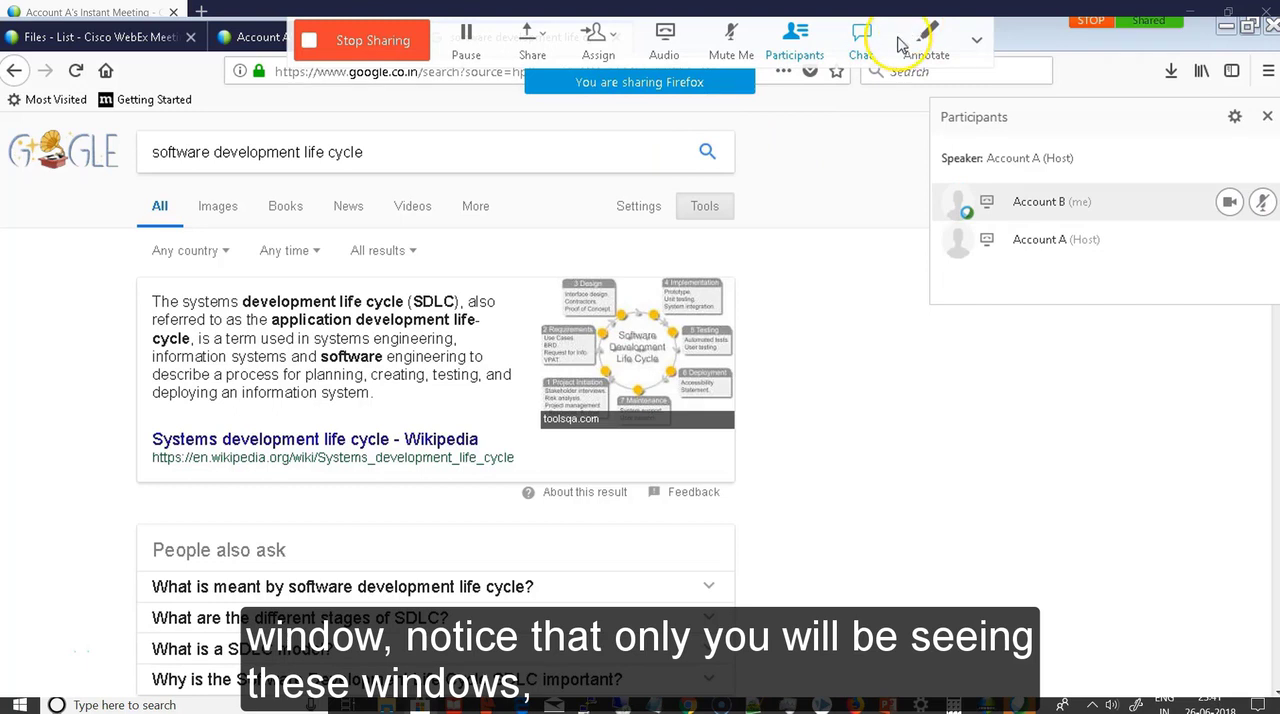
left_click(860, 36)
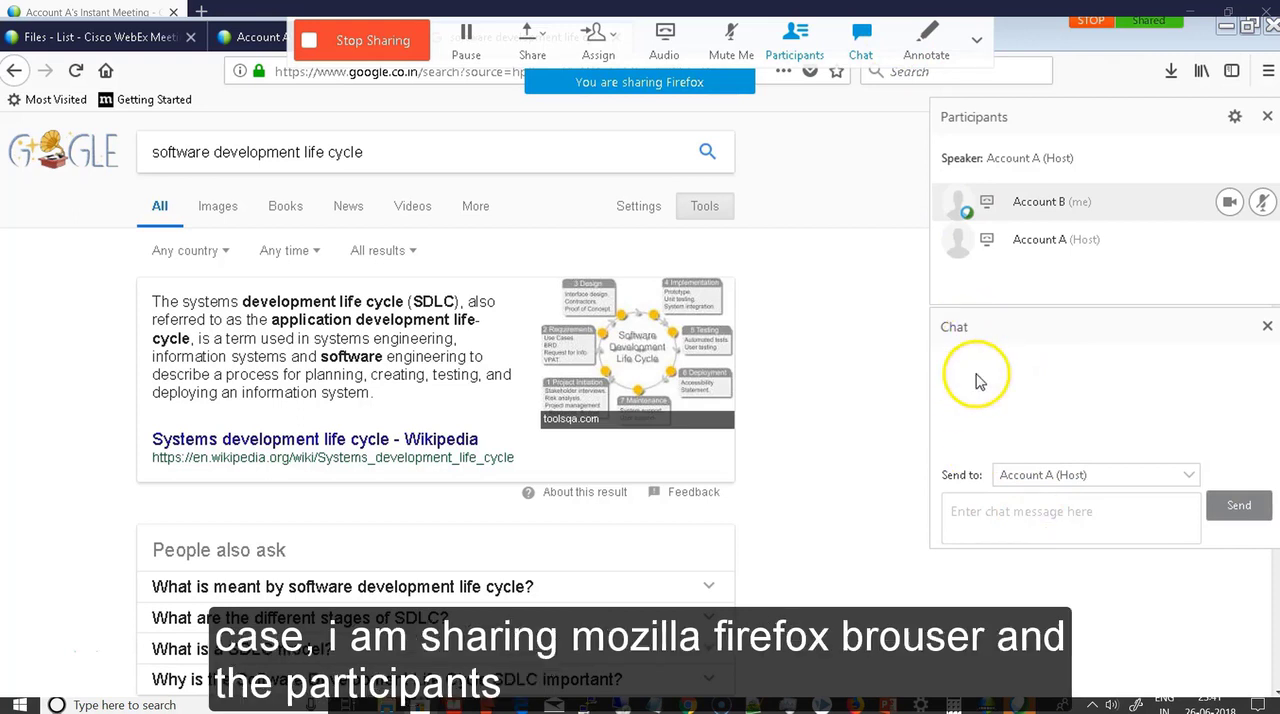
mouse_move(1010, 510)
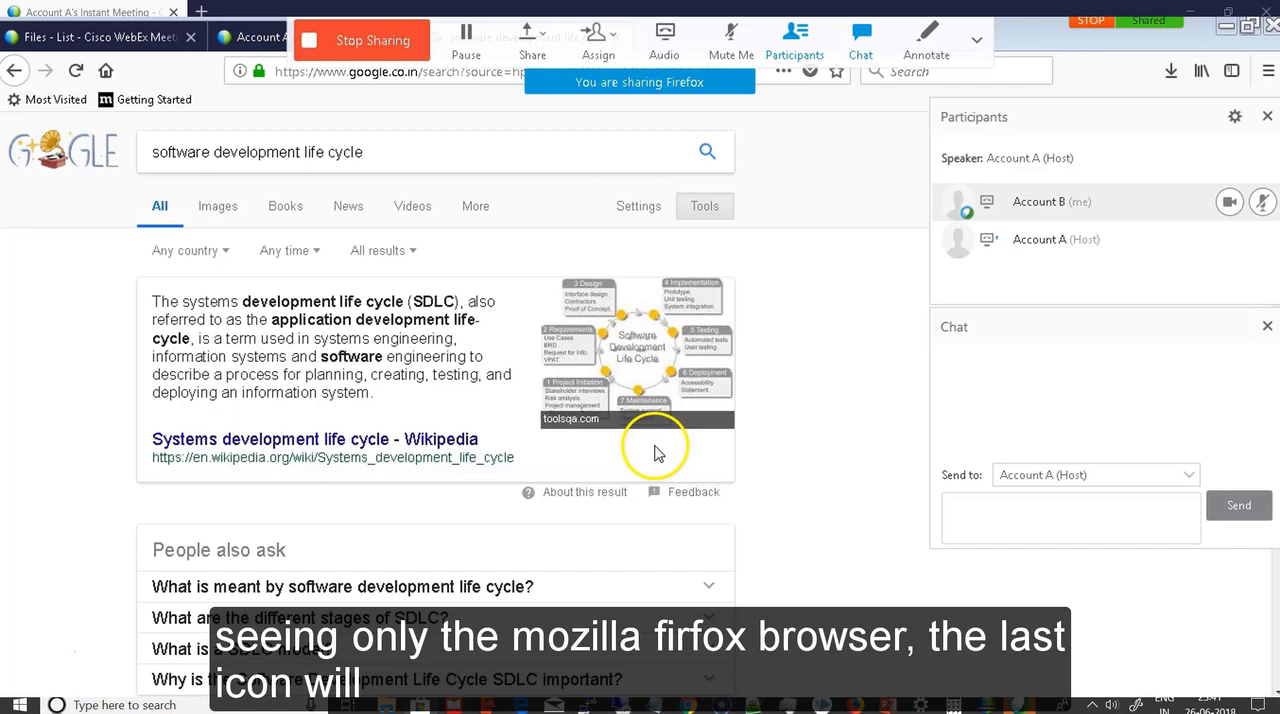
type("h")
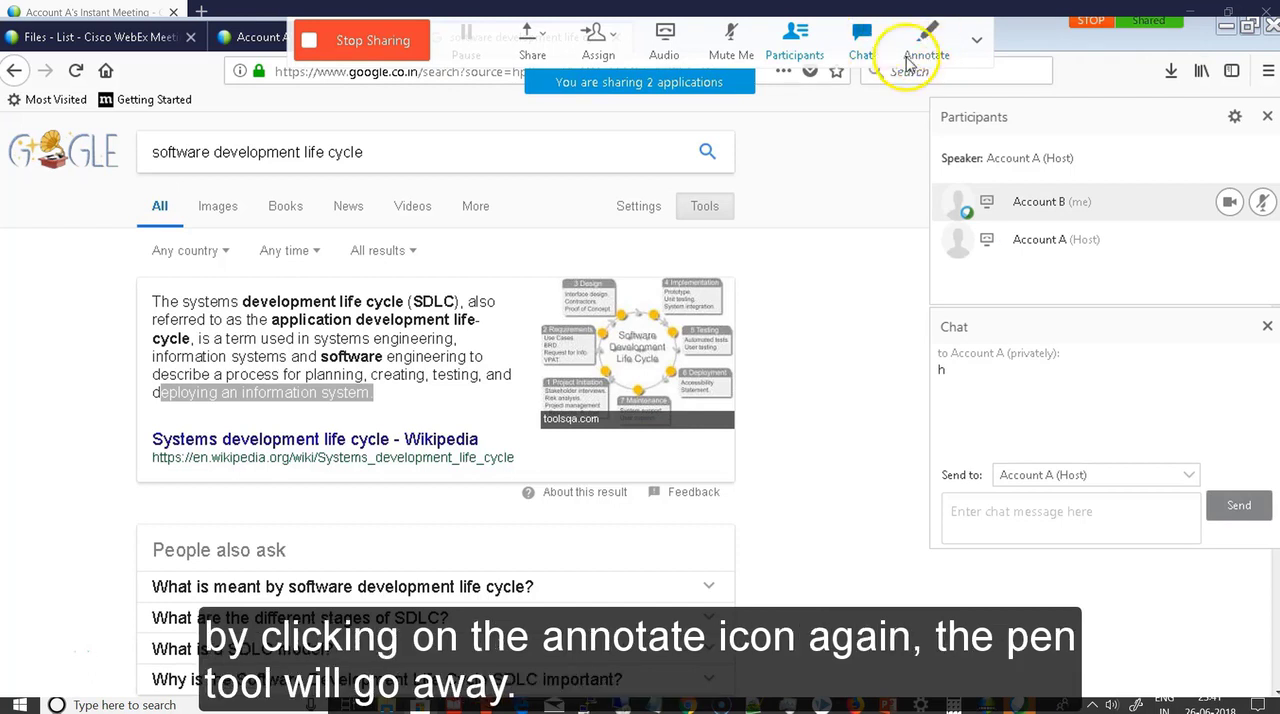
- Turn off the annotation pen and return to the main meeting window
left_click(924, 30)
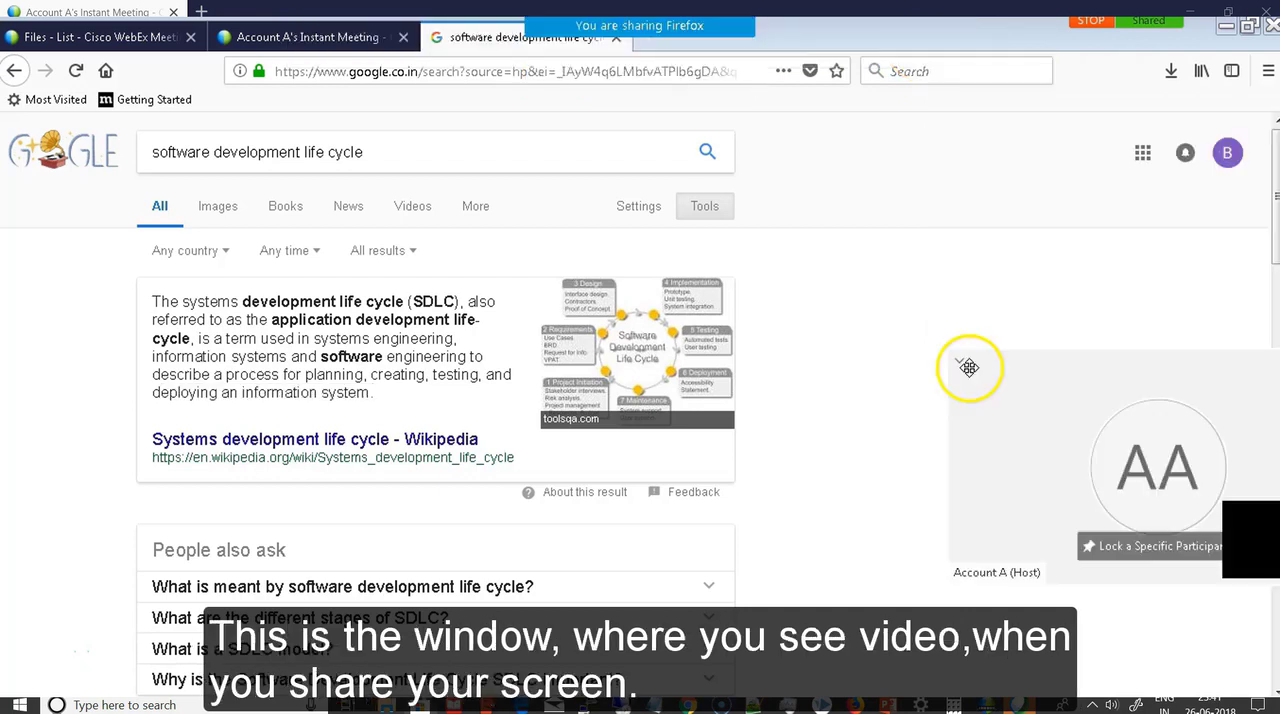
left_click(962, 364)
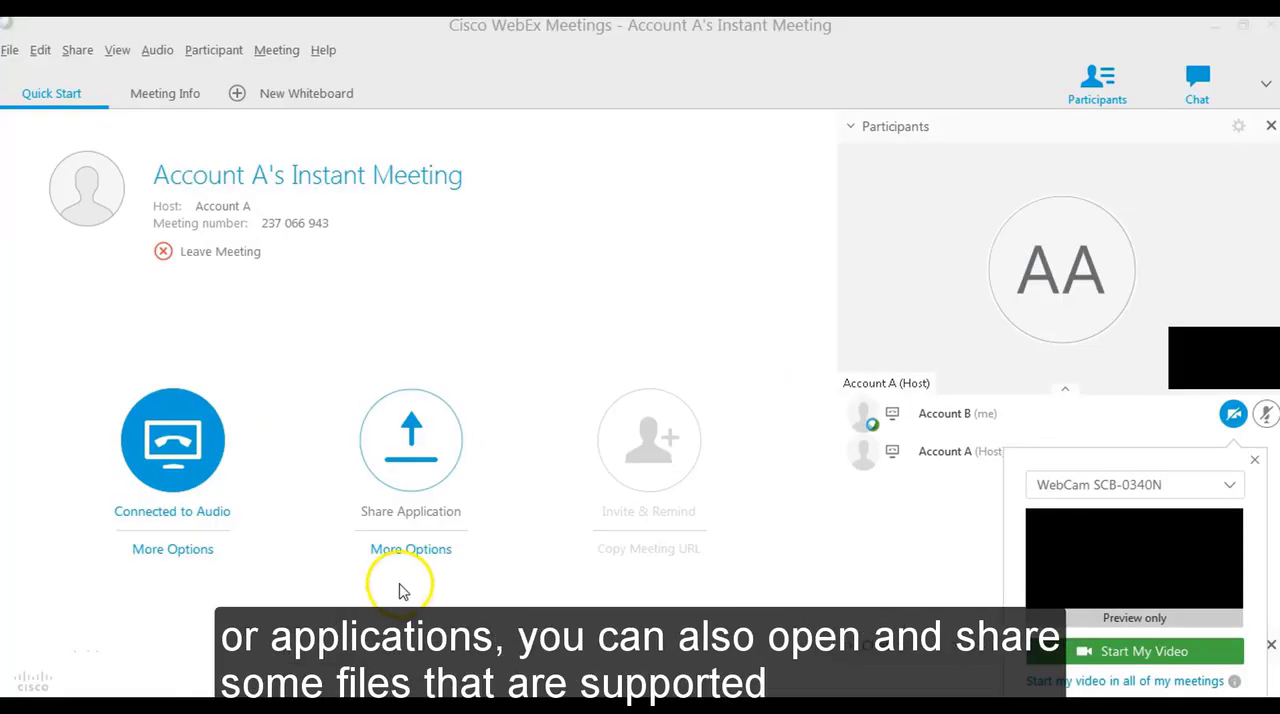
left_click(410, 548)
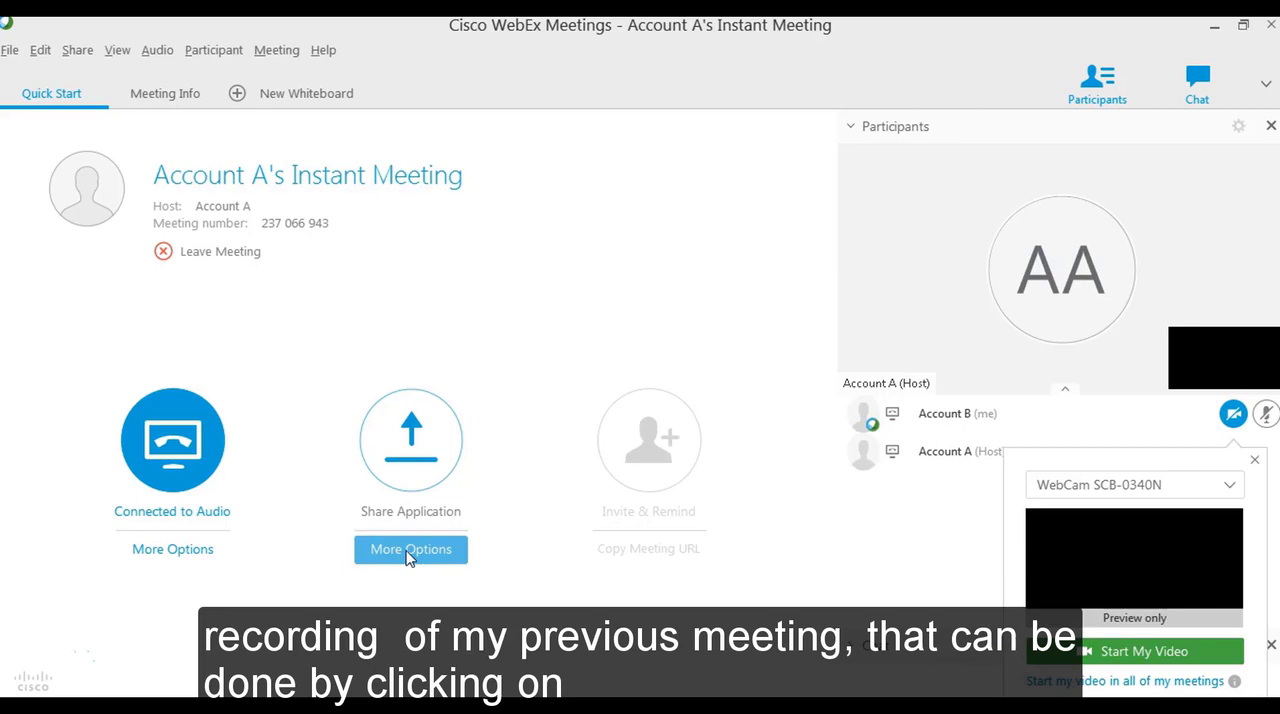
left_click(410, 548)
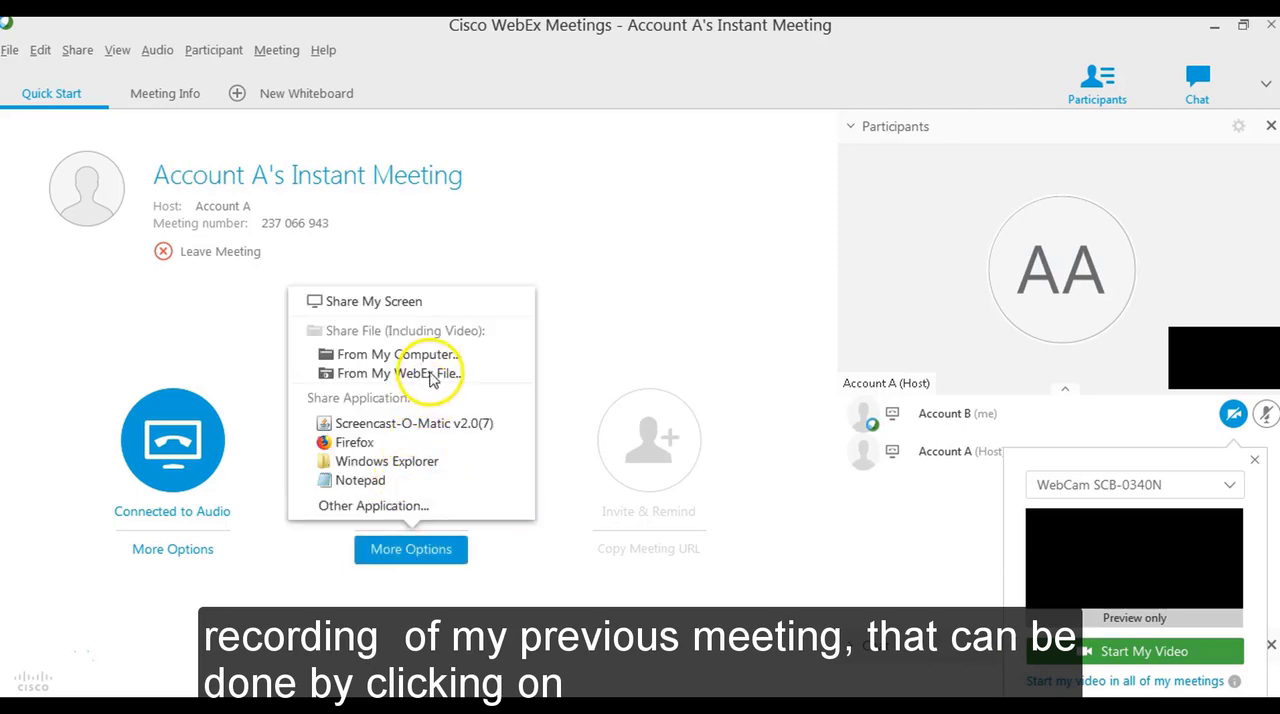
left_click(398, 354)
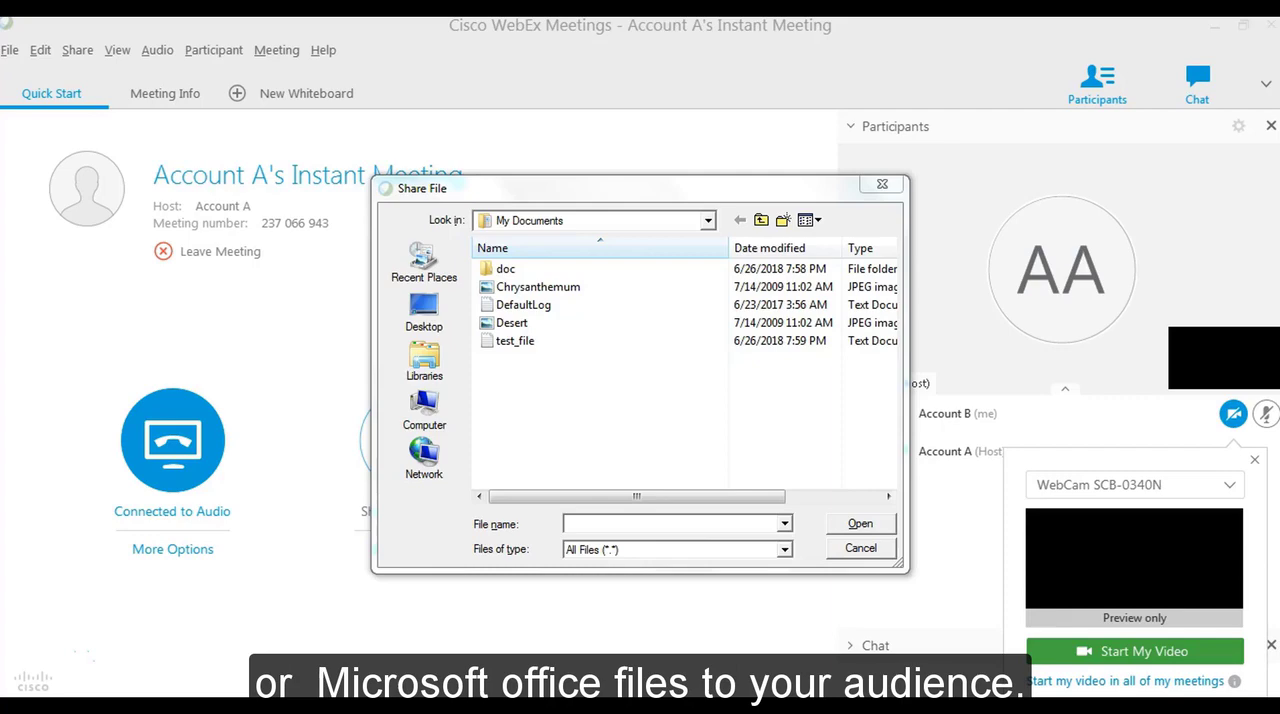
left_click(860, 548)
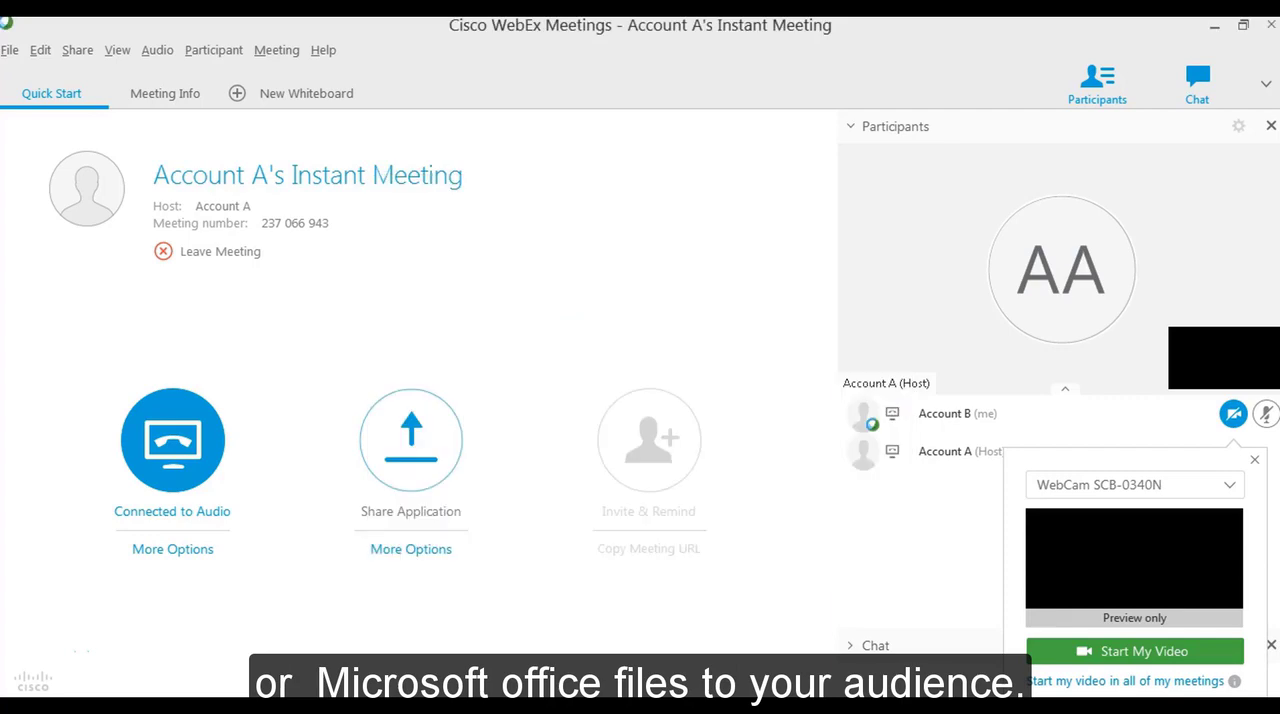